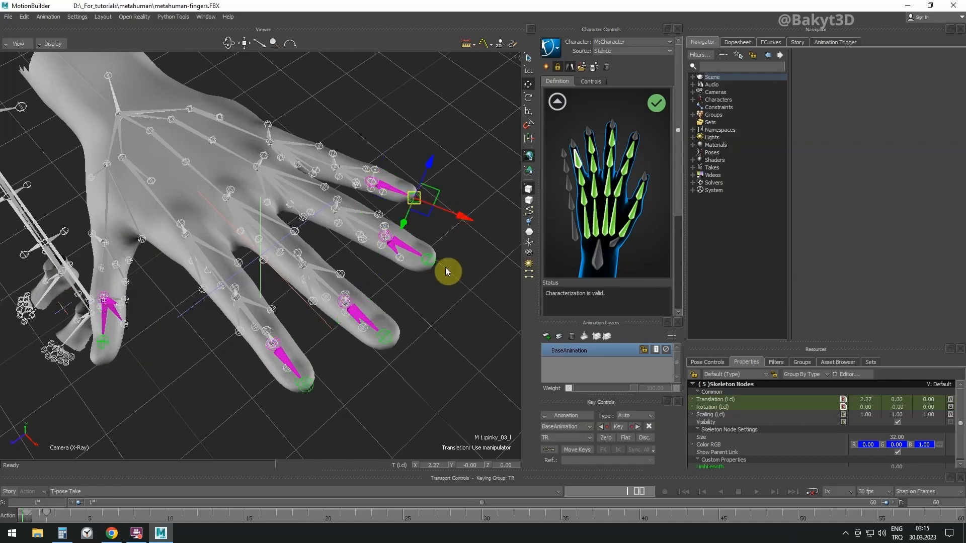
# Plot the walk-stop character's animation onto a control rig via Bake (plot) To Control Rig.
pyautogui.click(399, 350)
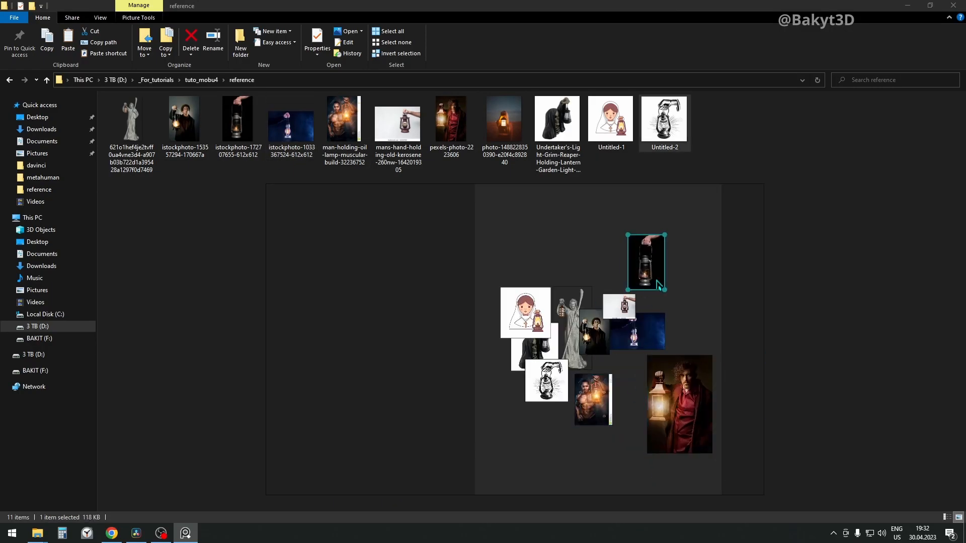
pyautogui.click(184, 533)
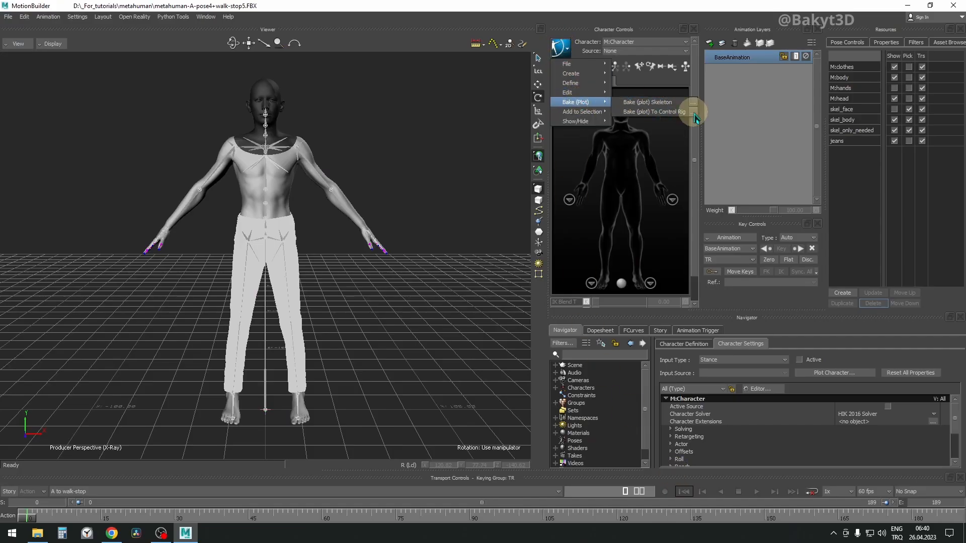
pyautogui.click(653, 112)
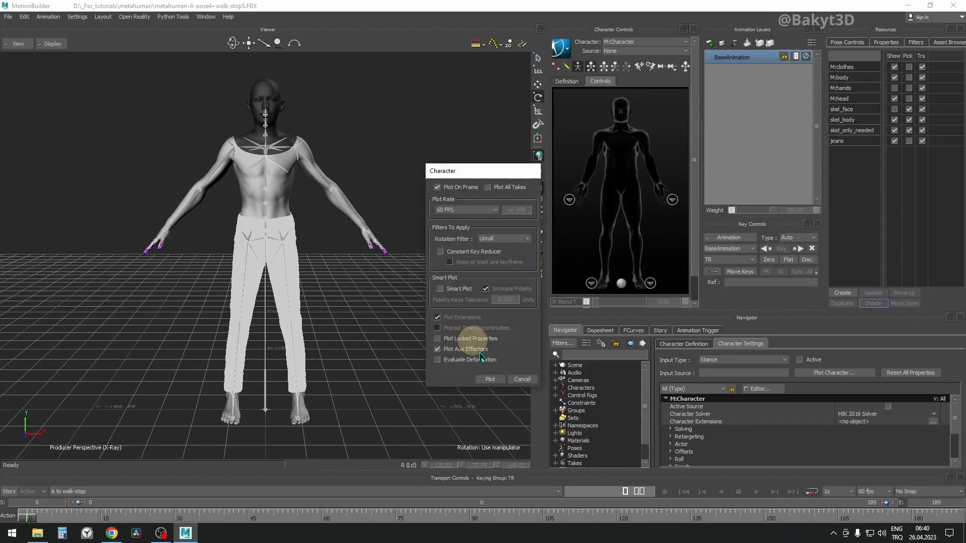
pyautogui.click(489, 379)
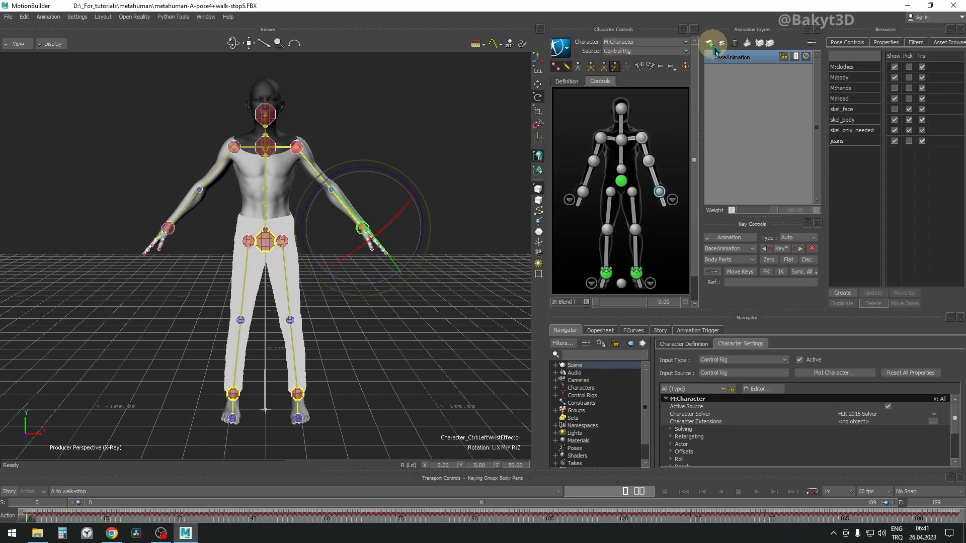
# Create a new animation layer and key the raised left-arm wrist rotation on it.
pyautogui.click(709, 42)
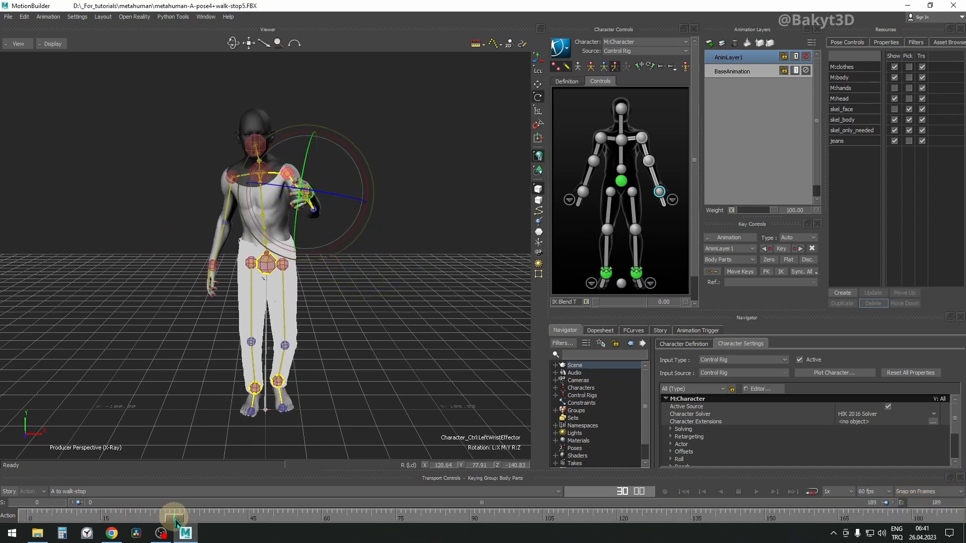
pyautogui.moveTo(311, 200); pyautogui.dragTo(372, 198)
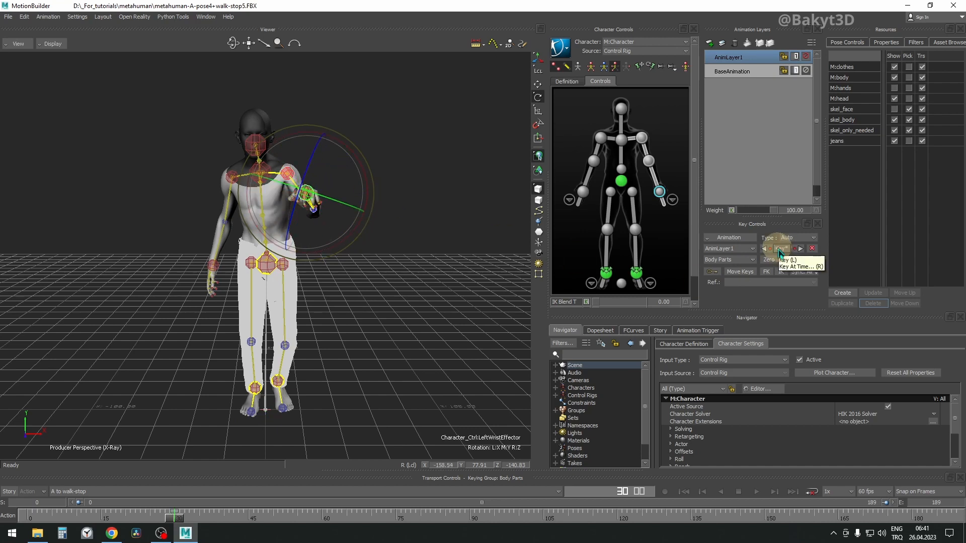
pyautogui.click(780, 248)
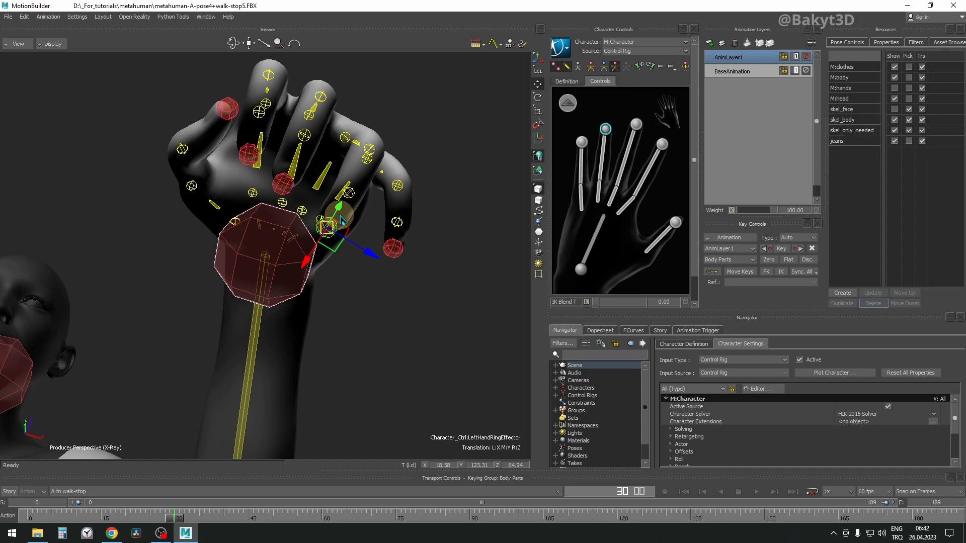
# Curl the left hand's fingers and pinky toward the palm to form a fist.
pyautogui.moveTo(333, 218); pyautogui.dragTo(370, 256)
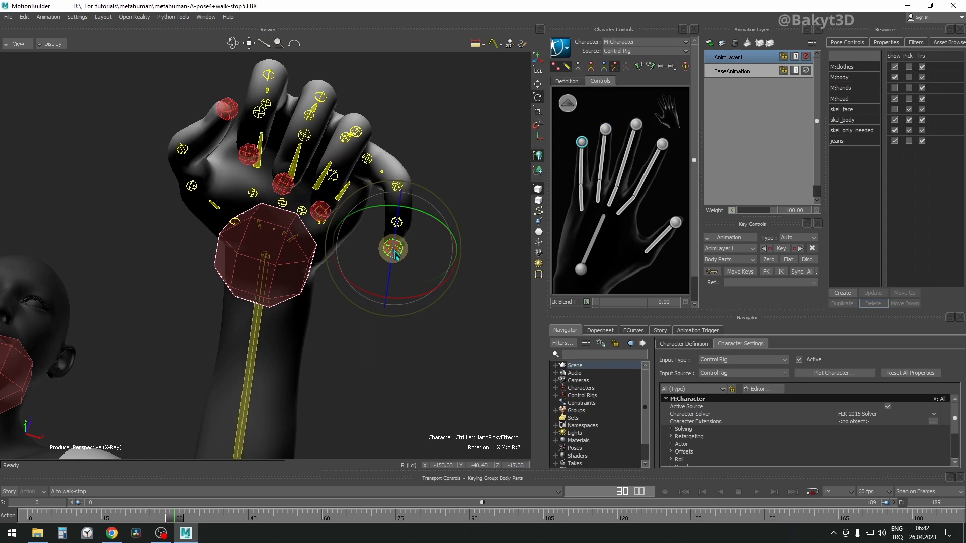
pyautogui.moveTo(395, 250); pyautogui.dragTo(429, 252)
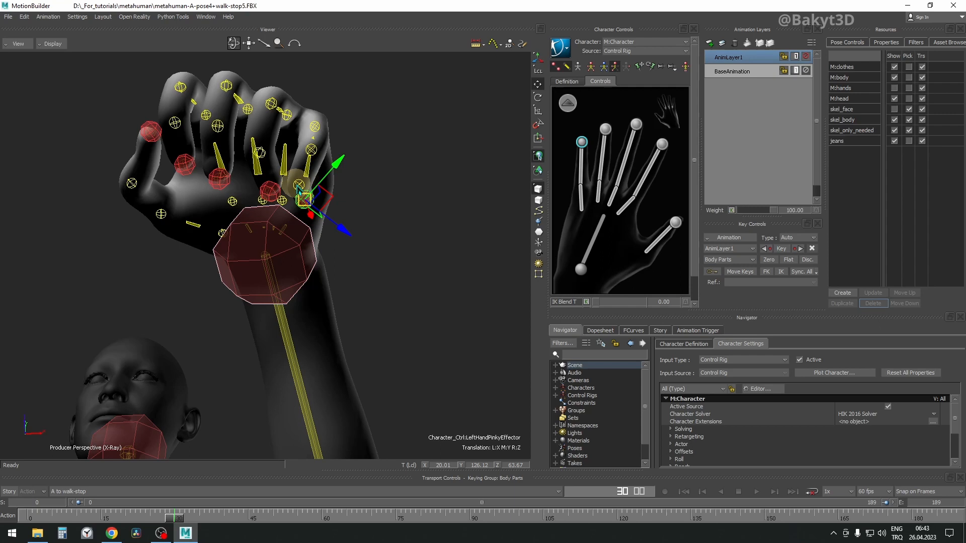
pyautogui.click(299, 188)
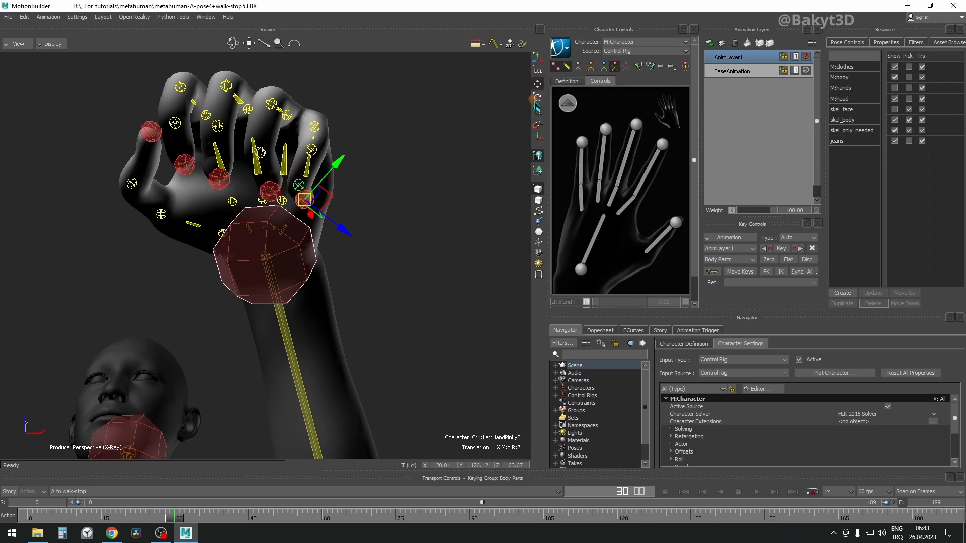
pyautogui.click(537, 97)
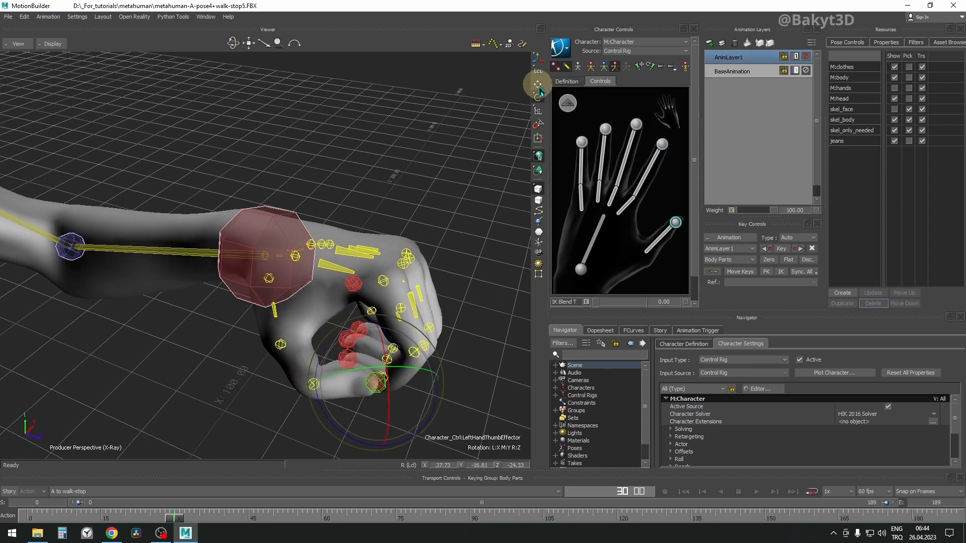
# Rotate the left thumb effector and adjust the index finger joint into a lamp-handle grip.
pyautogui.click(248, 43)
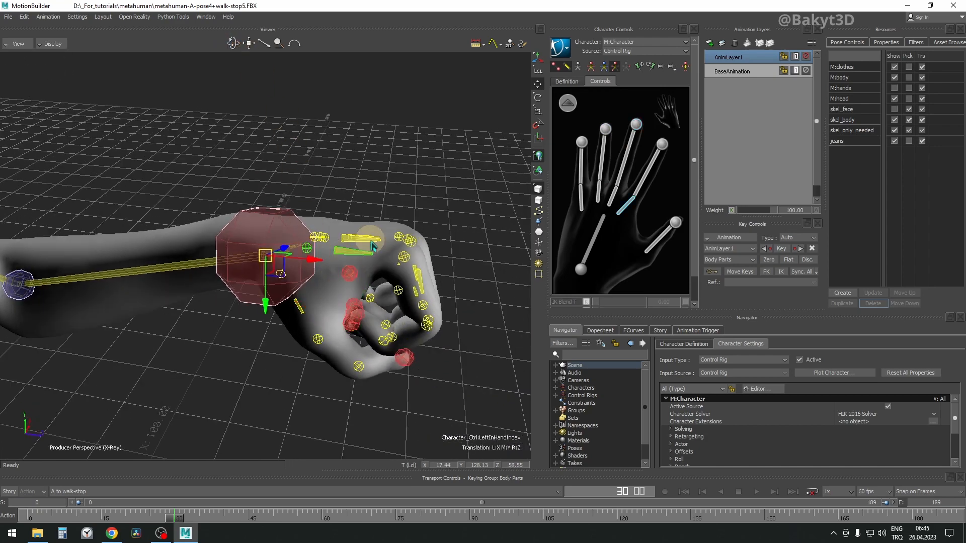
pyautogui.click(233, 43)
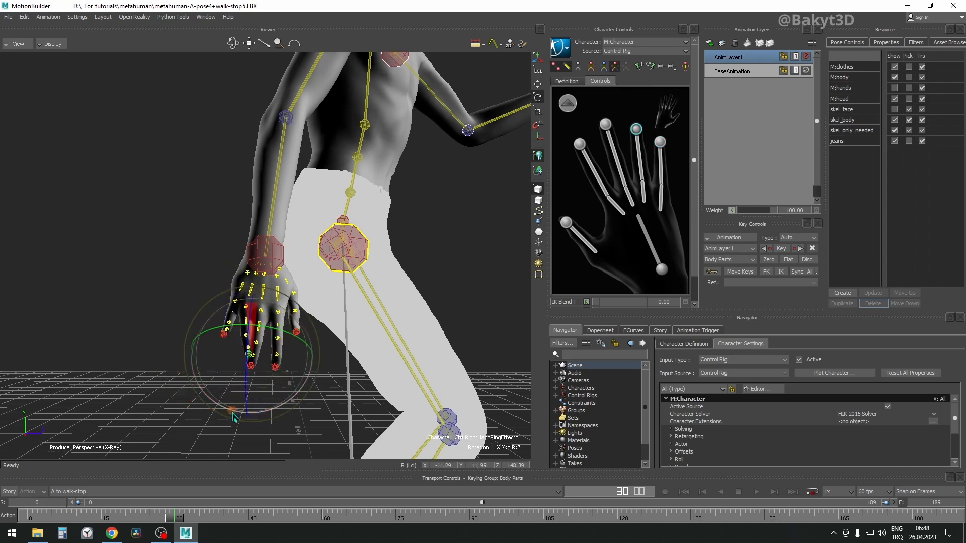
# Curl the right hand's ring finger and remaining fingers inward into a relaxed pose.
pyautogui.moveTo(251, 339); pyautogui.dragTo(236, 403)
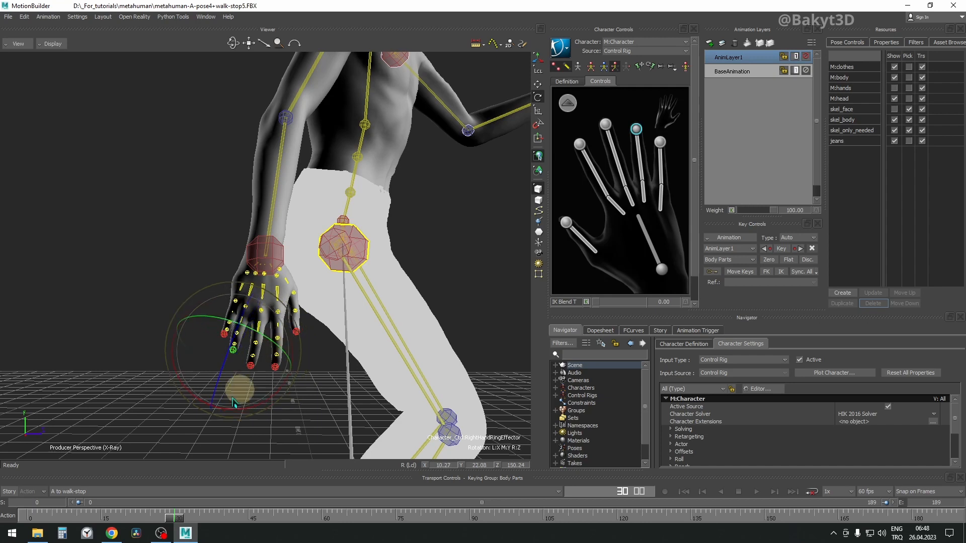
pyautogui.moveTo(236, 388); pyautogui.dragTo(253, 416)
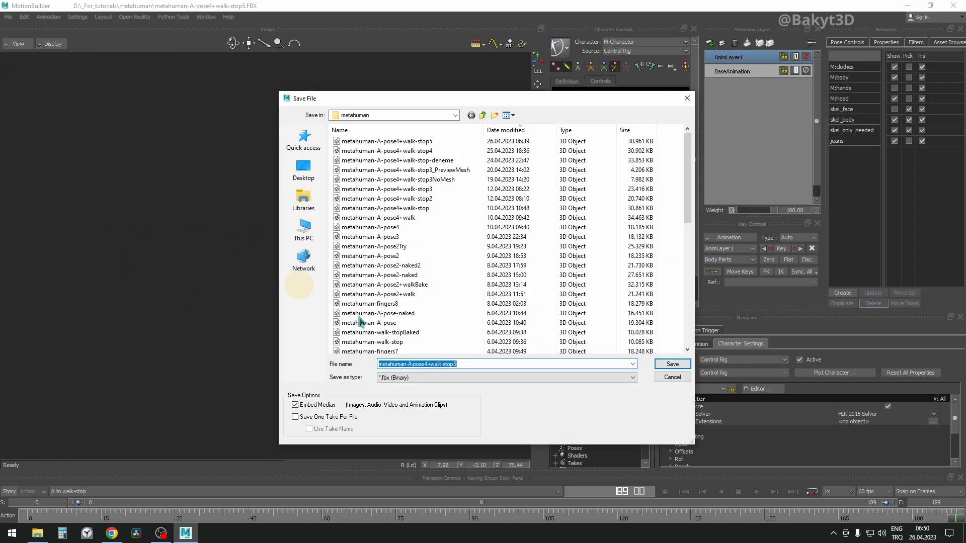
# Save the posed scene as the new walk-stop6 FBX file, confirming the save options.
pyautogui.click(671, 363)
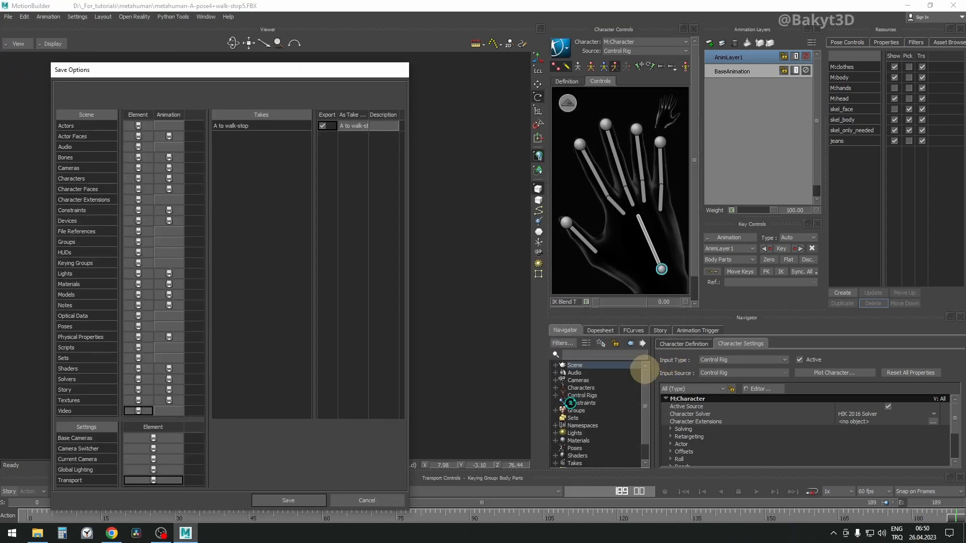
pyautogui.click(288, 500)
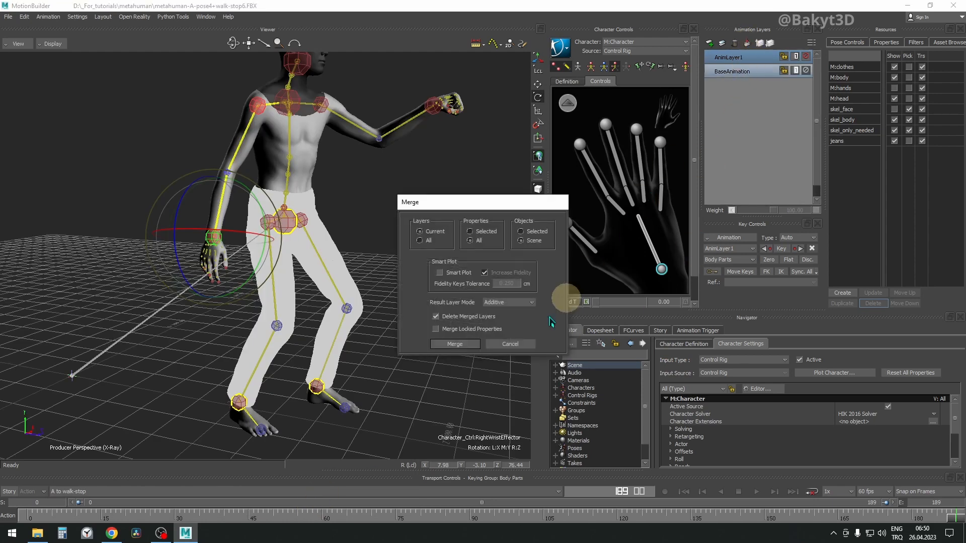
# Merge the hand-pose layer into the base animation and play back the walk-stop result.
pyautogui.click(453, 344)
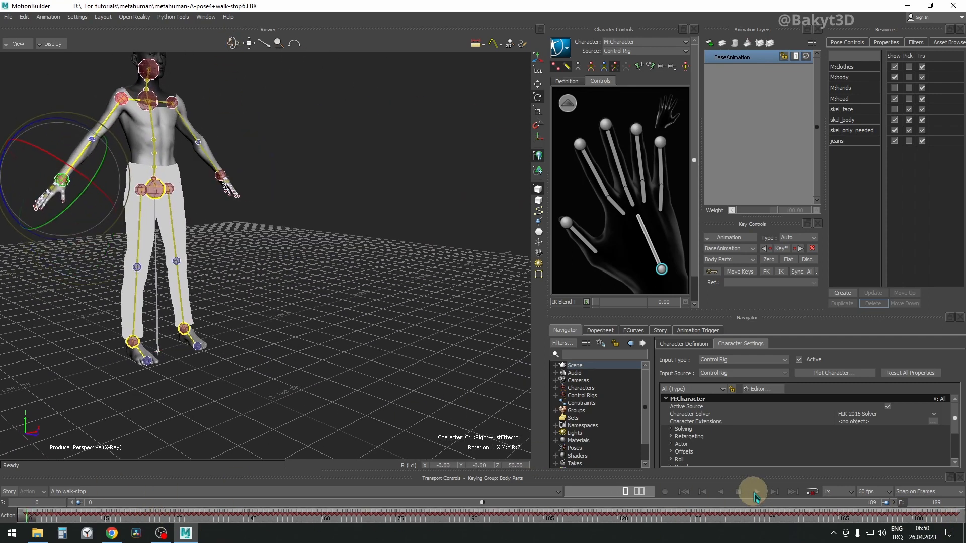
pyautogui.click(753, 492)
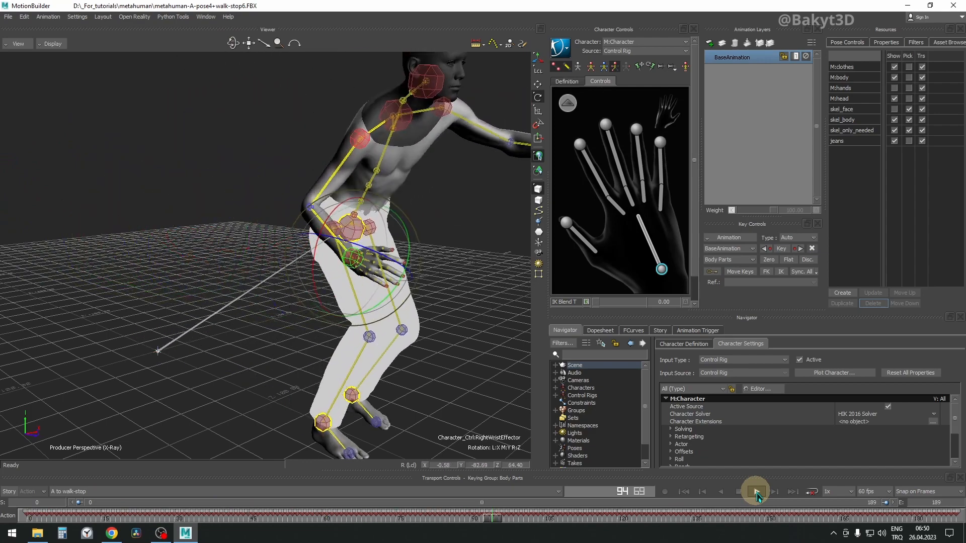